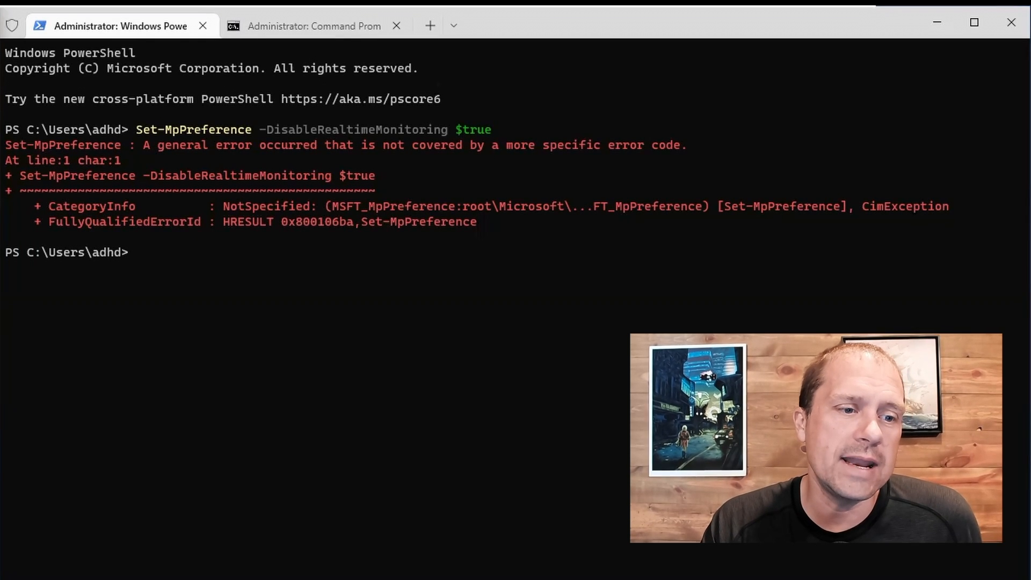
Step: Switch to the Administrator Command Prompt session sitting in \tools\hashcat-4.1.0
left_click(314, 26)
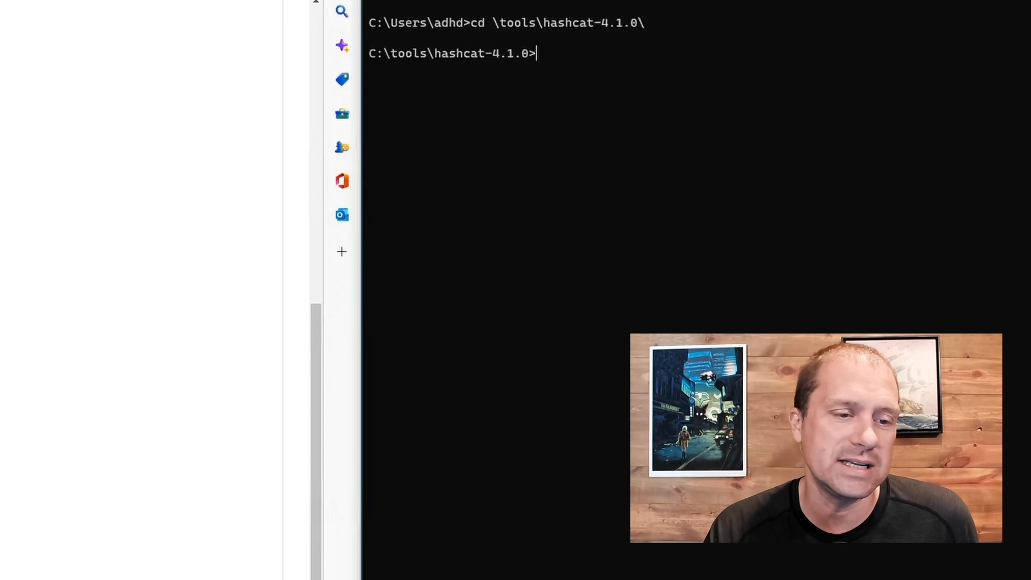
scroll("down", 3)
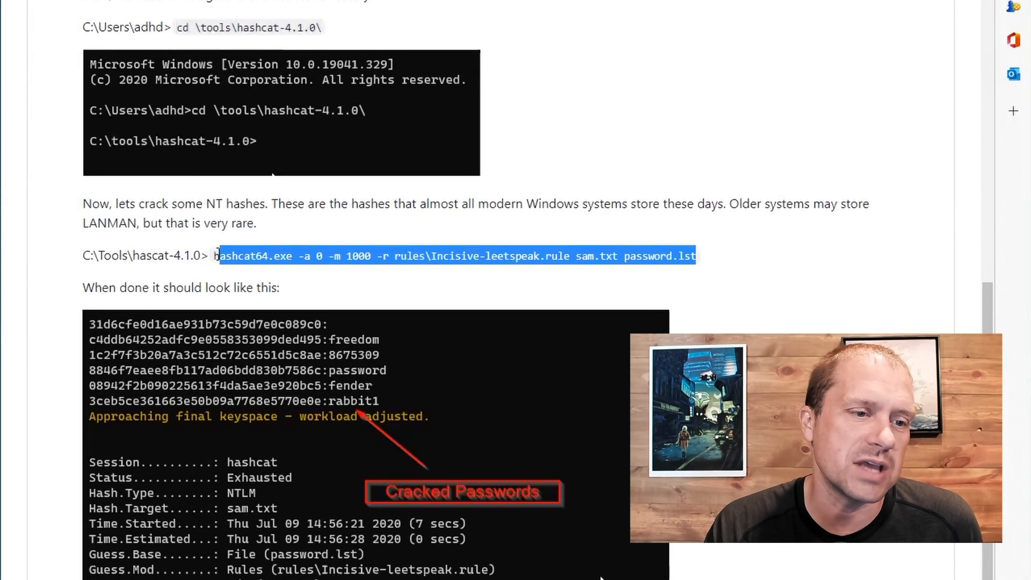
Step: Copy the hashcat64.exe -m 1000 NT-hash cracking command from the lab page
right_click(453, 255)
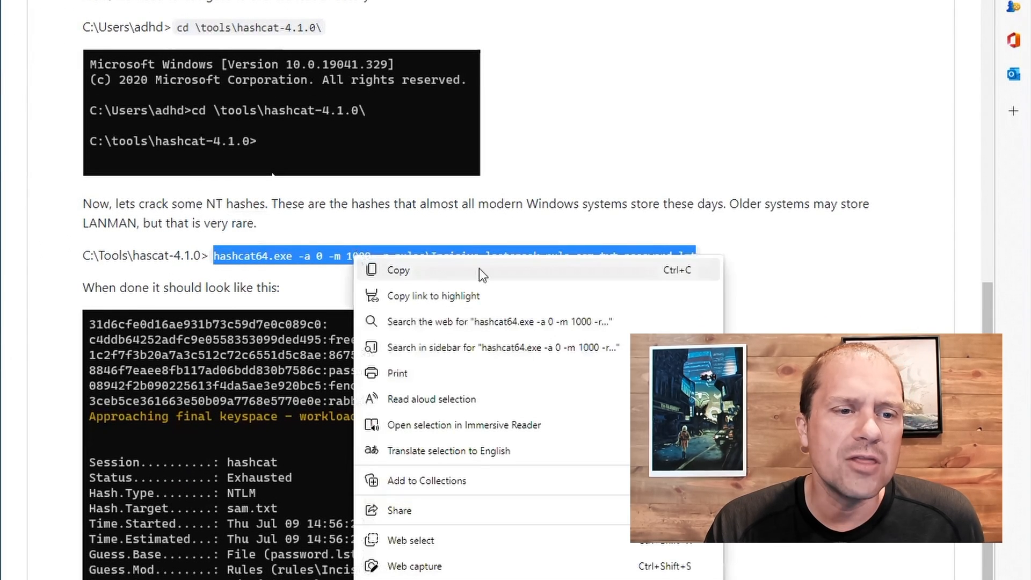
left_click(398, 269)
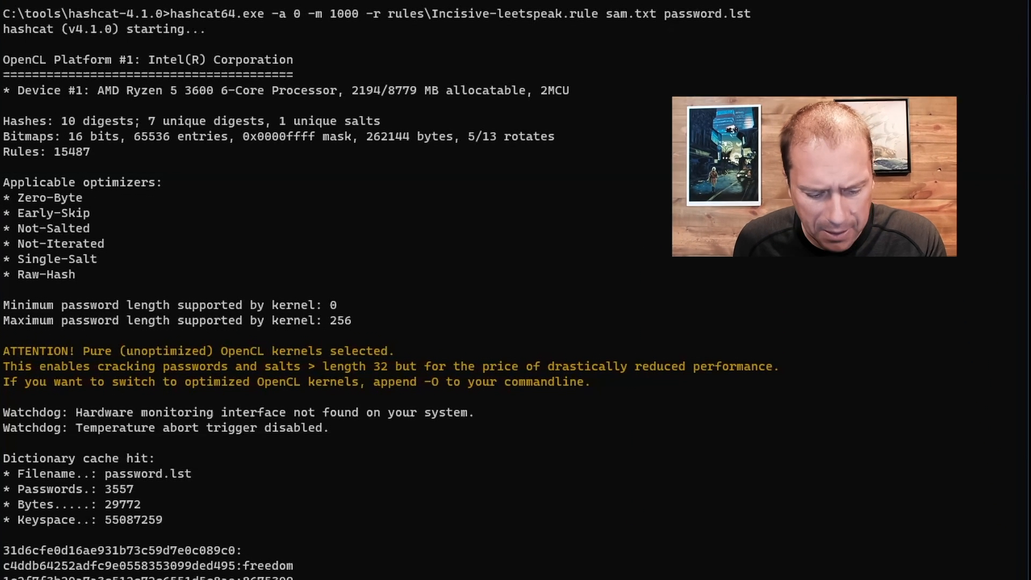
scroll("down", 3)
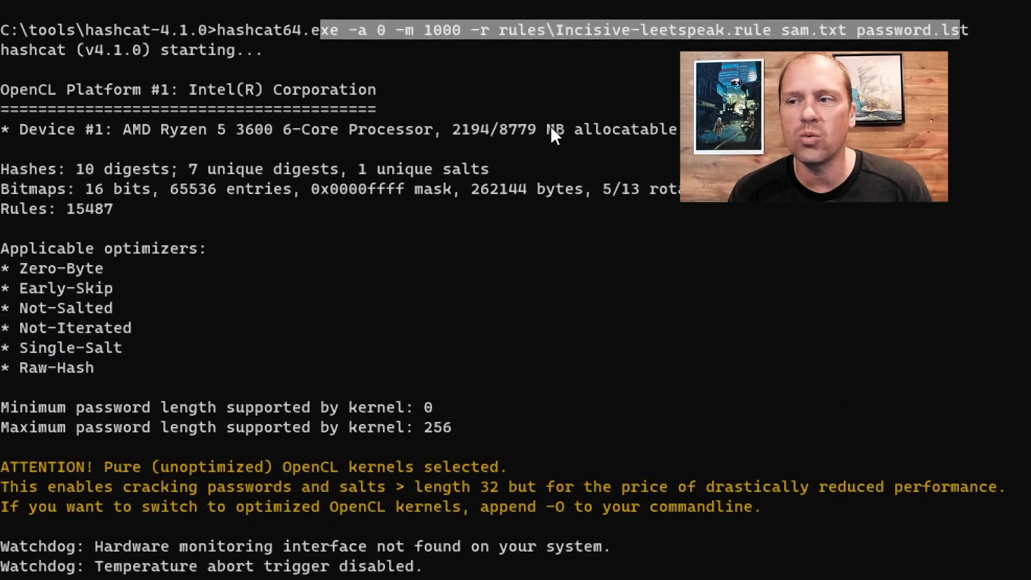
scroll("down", 3)
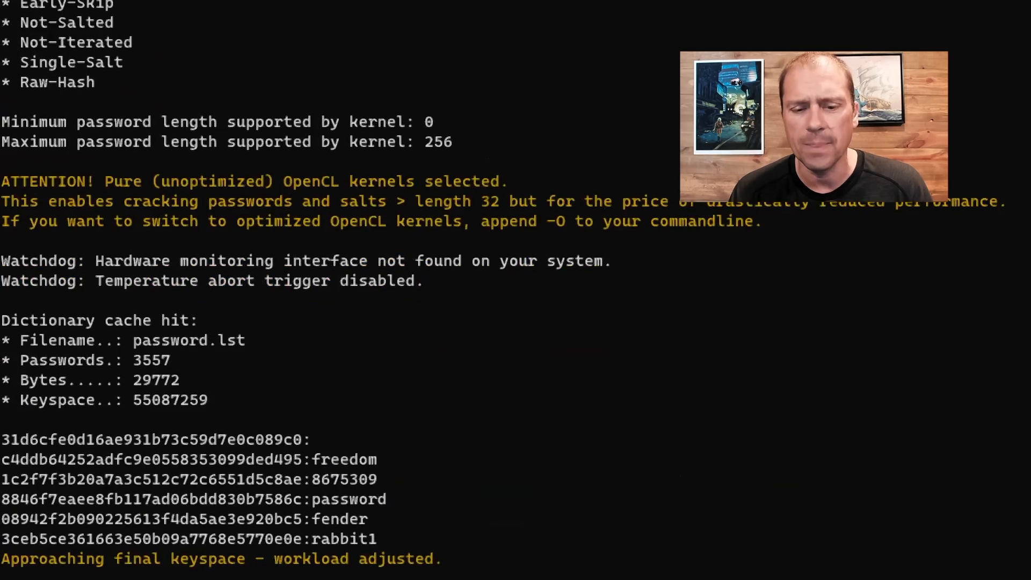
scroll("down", 3)
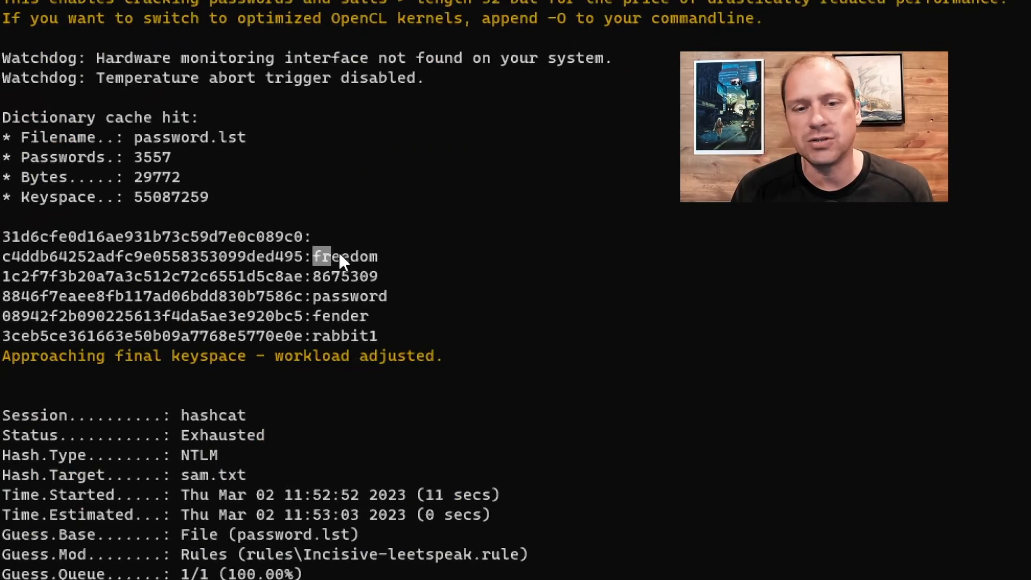
double_click(344, 256)
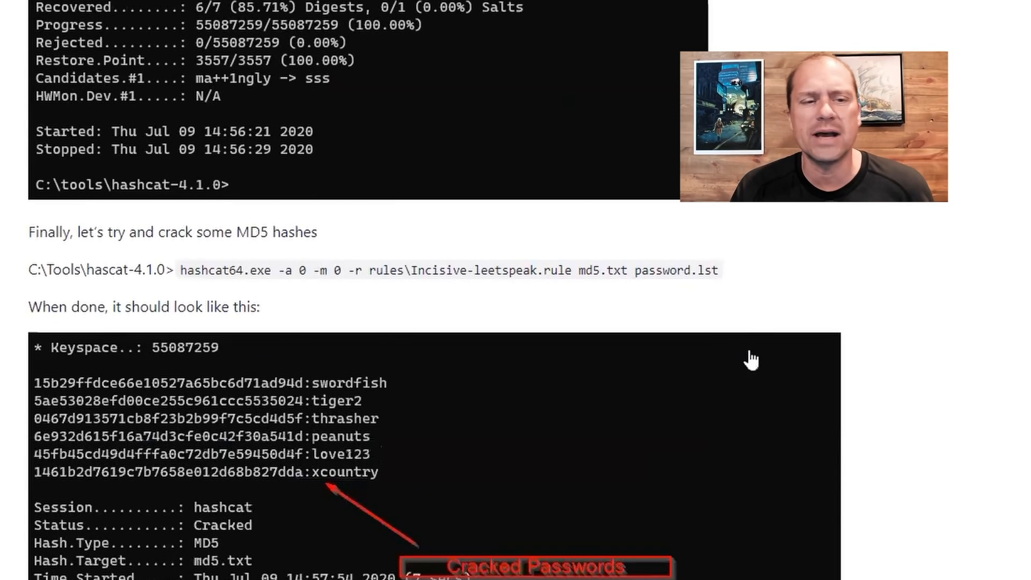
Step: Copy the hashcat64.exe -m 0 MD5 command and return to the command prompt
left_click_drag(183, 270, 718, 270)
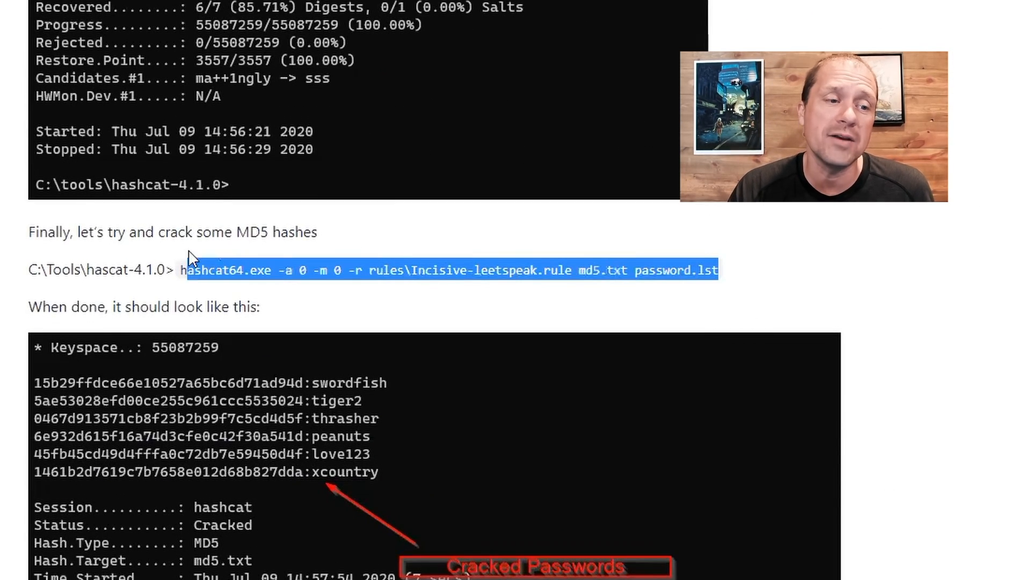
right_click(237, 269)
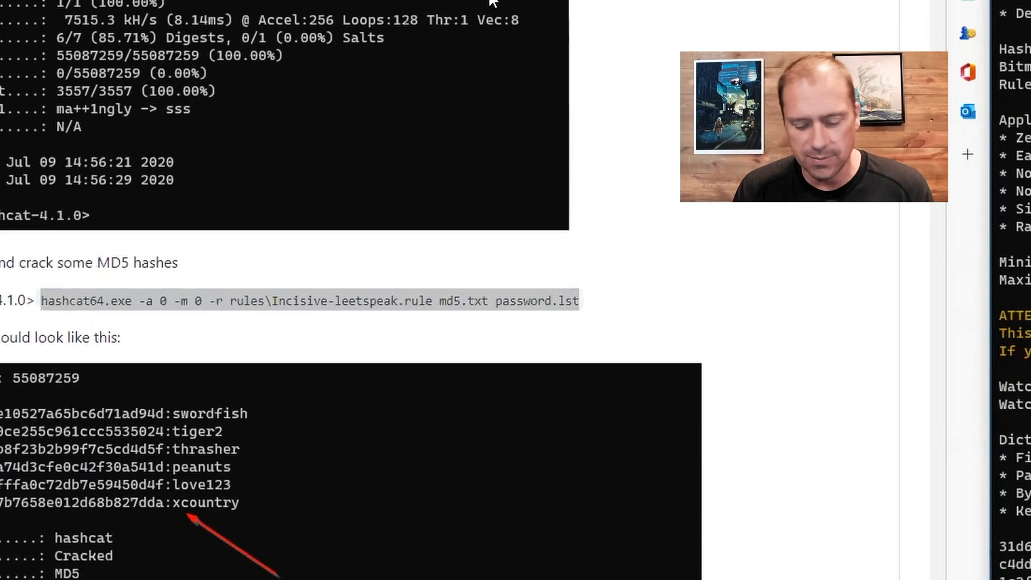
left_click(401, 14)
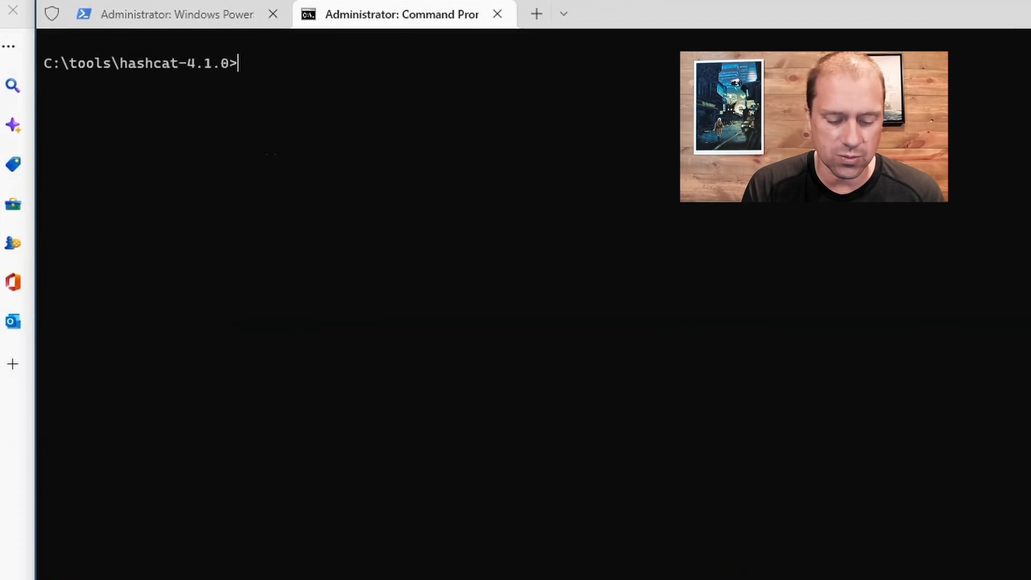
Step: Run hashcat -a 0 -m 0 with the Incisive-leetspeak rule against md5.txt and password.lst
type("hashcat64.exe -a 0 -m 0 -r rules\\Incisive-leetspeak.rule md5.txt password.lst")
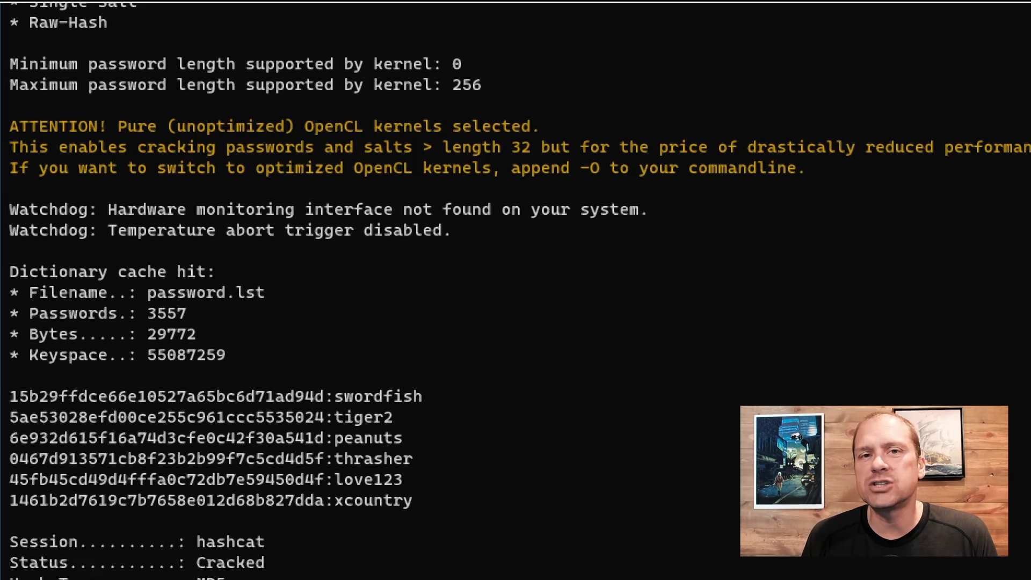
scroll("down", 3)
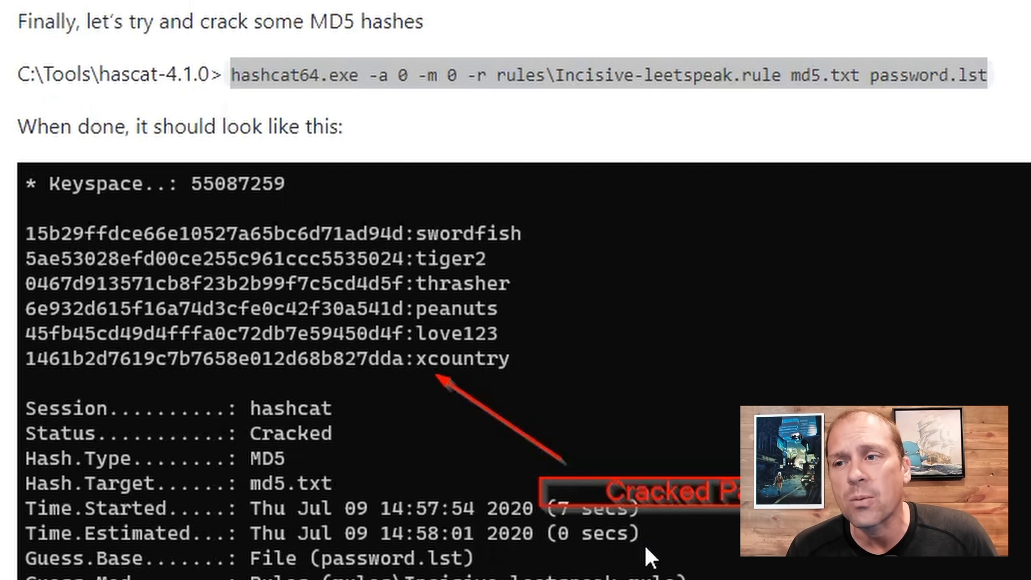
Step: Scroll the lab page to the expected MD5 cracking output
scroll("down", 3)
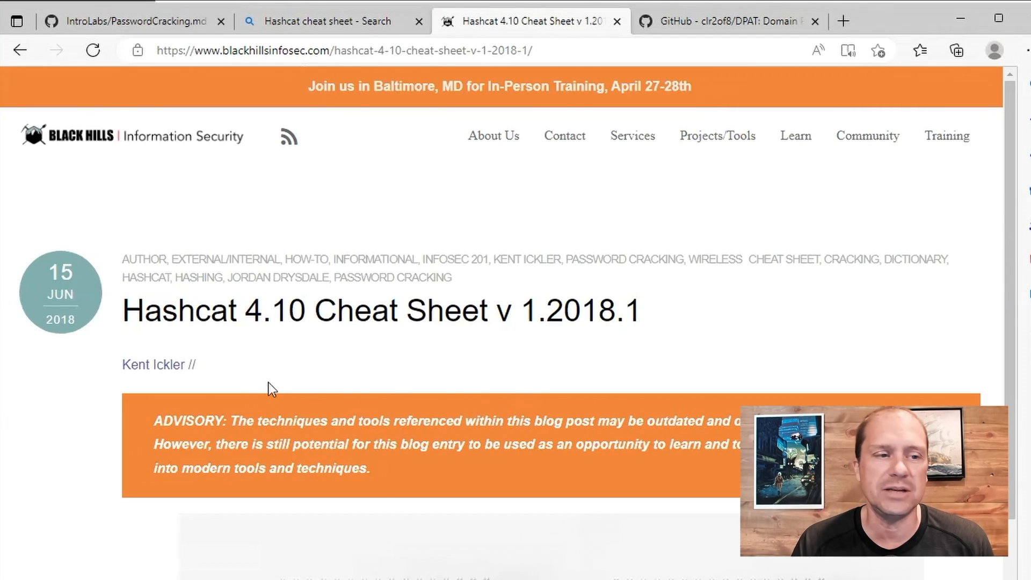
Step: Open the Hashcat 4.10 cheat sheet PDF link from the blog post in a new tab
scroll("down", 3)
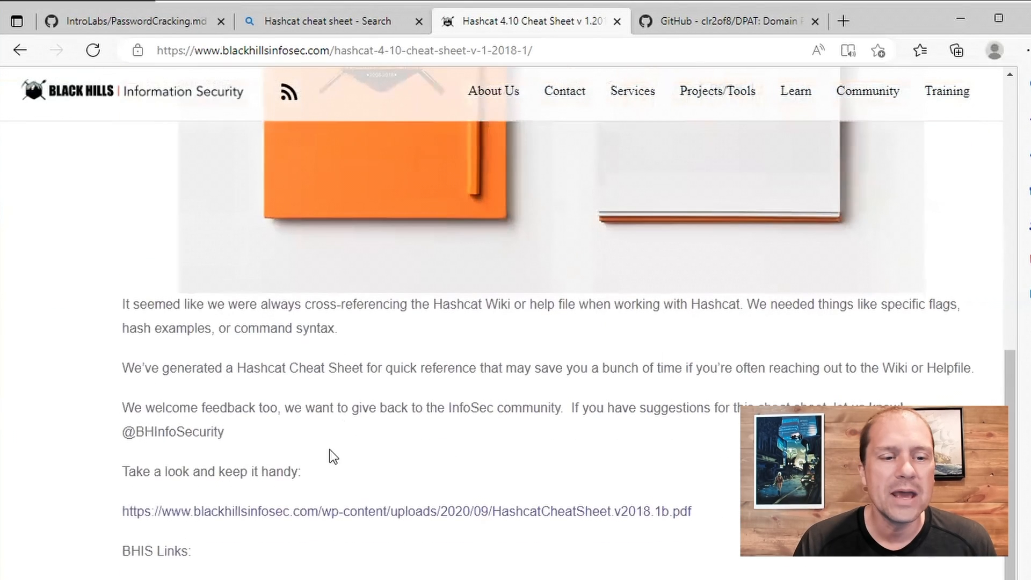
right_click(406, 511)
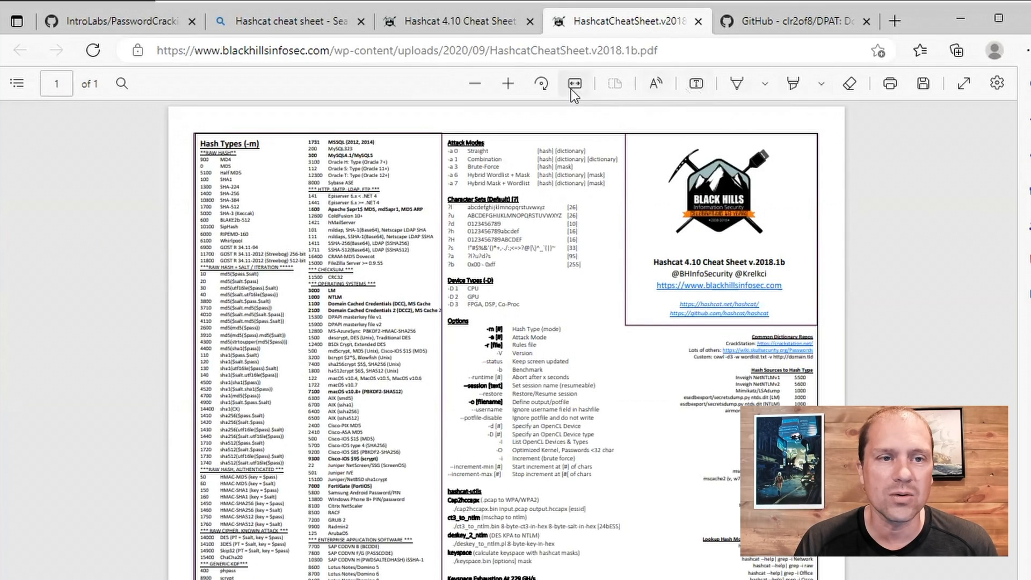
Step: Fit the Hashcat cheat sheet PDF to page width and scroll through it
left_click(573, 84)
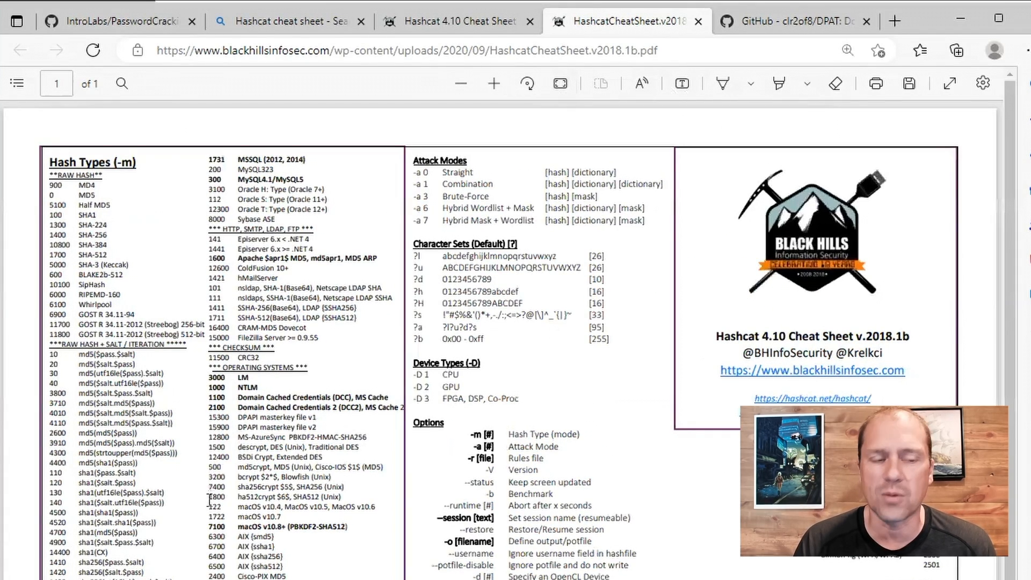
scroll("down", 3)
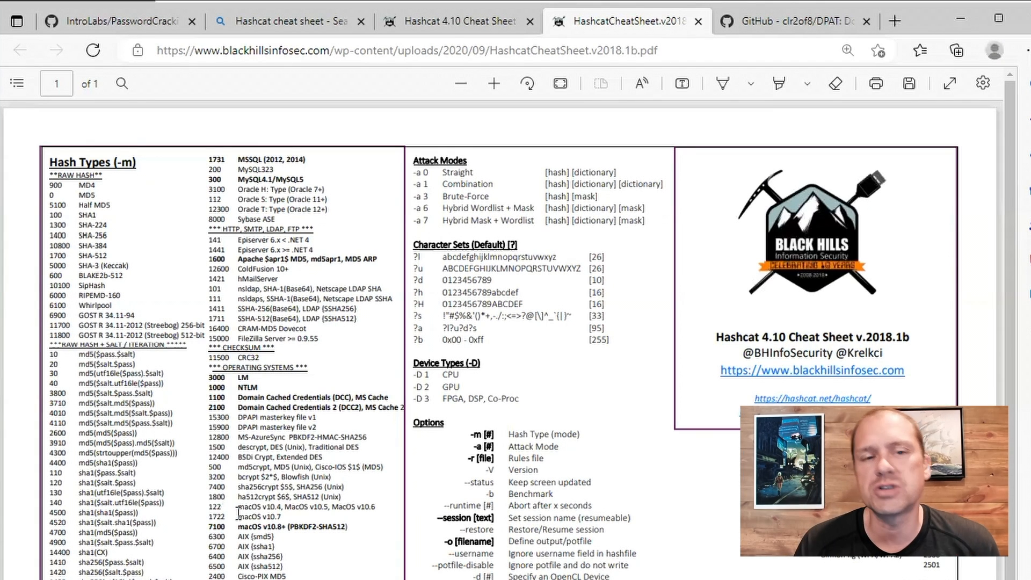
mouse_move(590, 117)
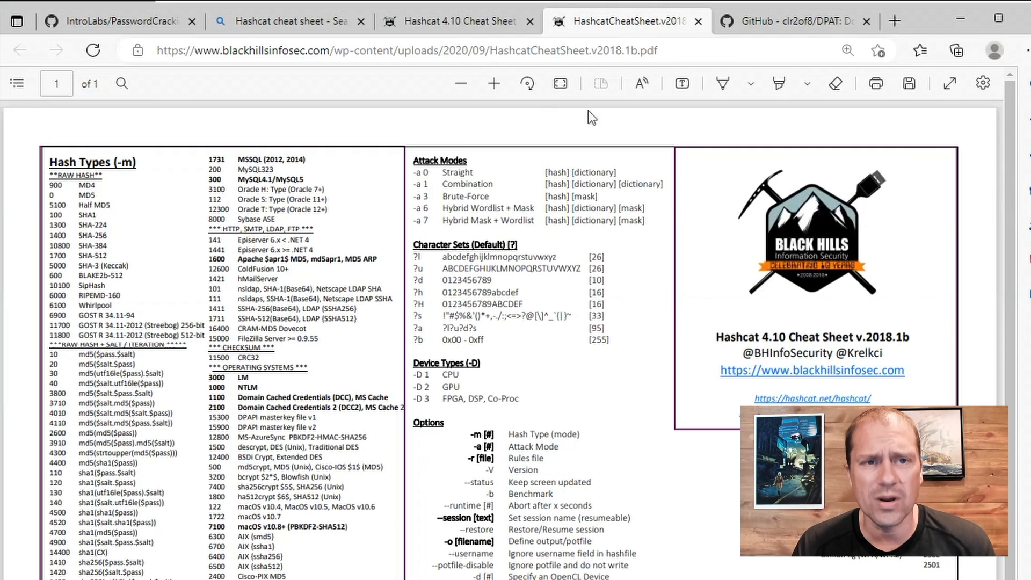
Step: Bring up the clr2of8/DPAT GitHub repository and scroll its README
left_click(794, 21)
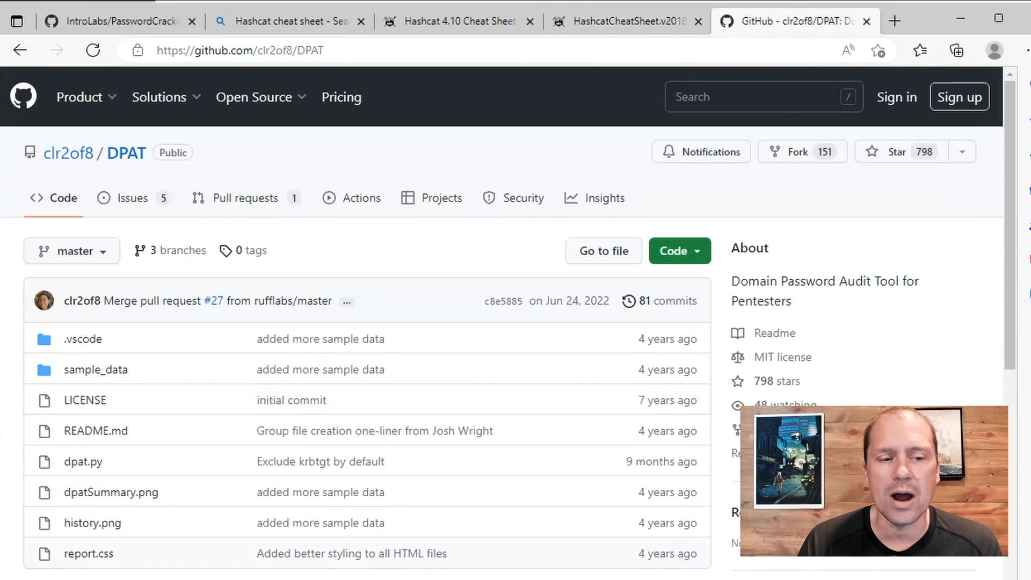
scroll("down", 3)
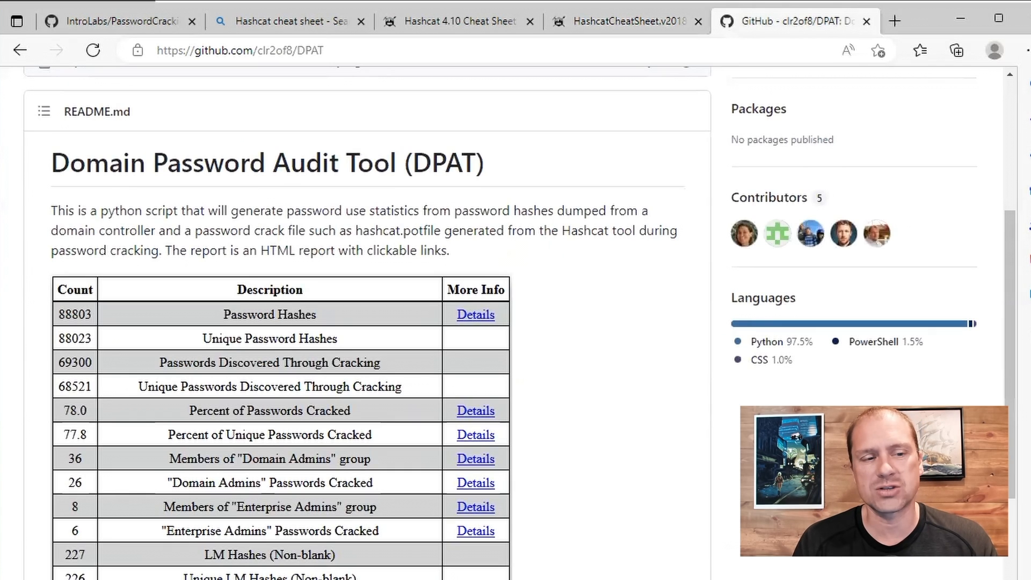